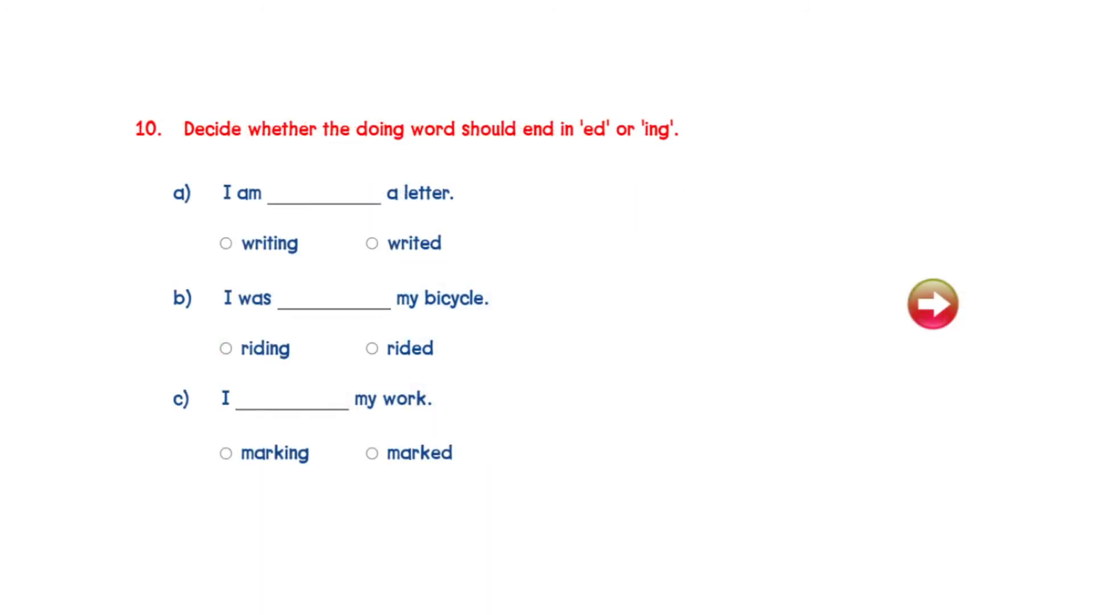
# - Continue past question 10 of the placement test to the heating lesson slide
pyautogui.click(932, 304)
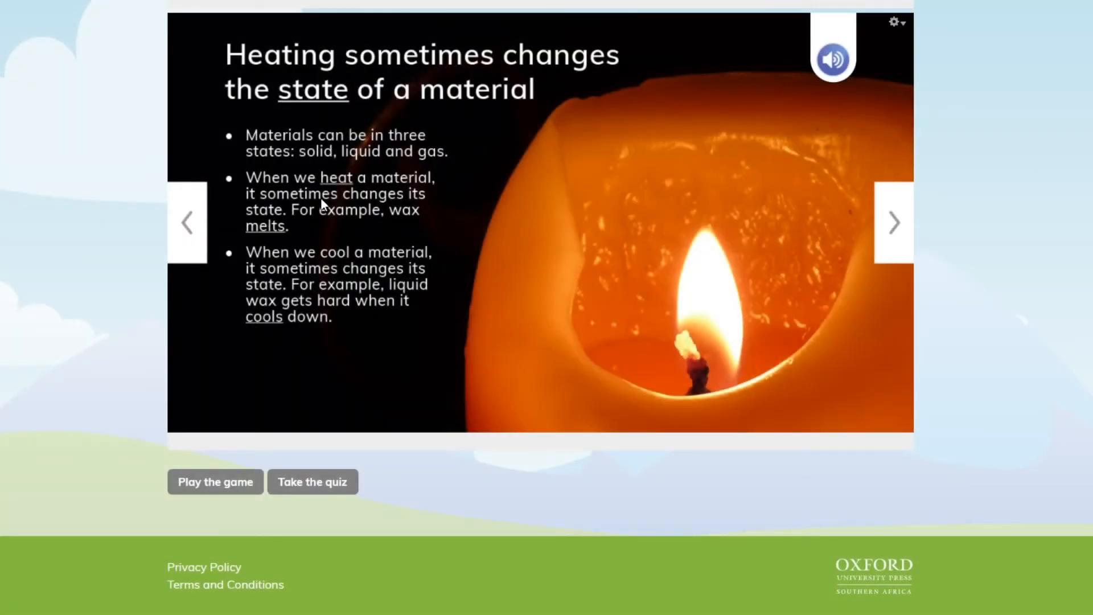
# - Look up 'heat', play its pronunciation, add it to My Words, then go back to Teacher home
pyautogui.click(336, 178)
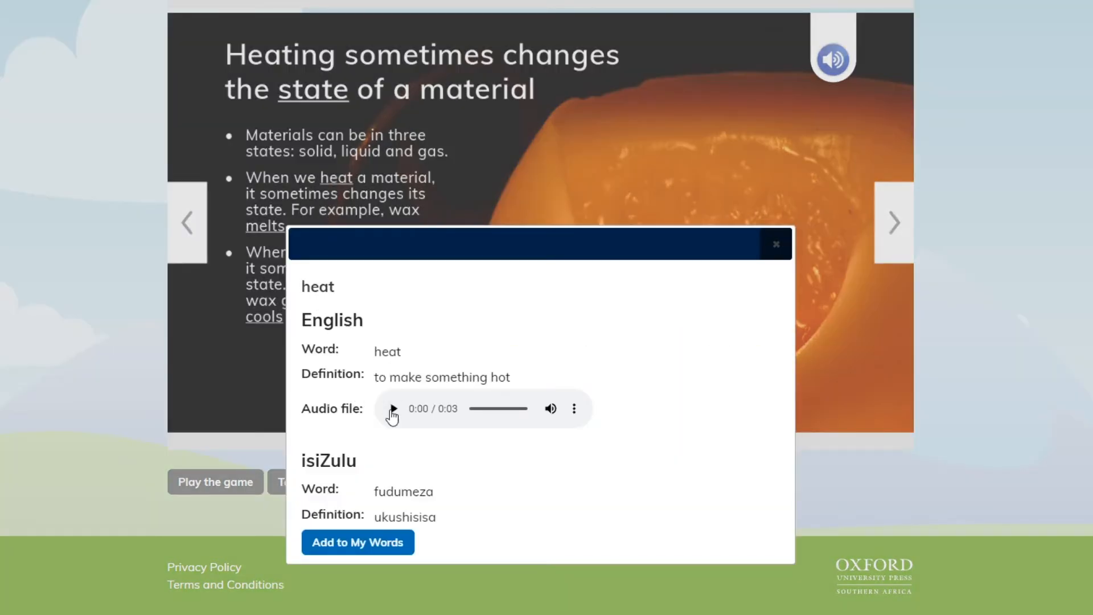
pyautogui.click(393, 408)
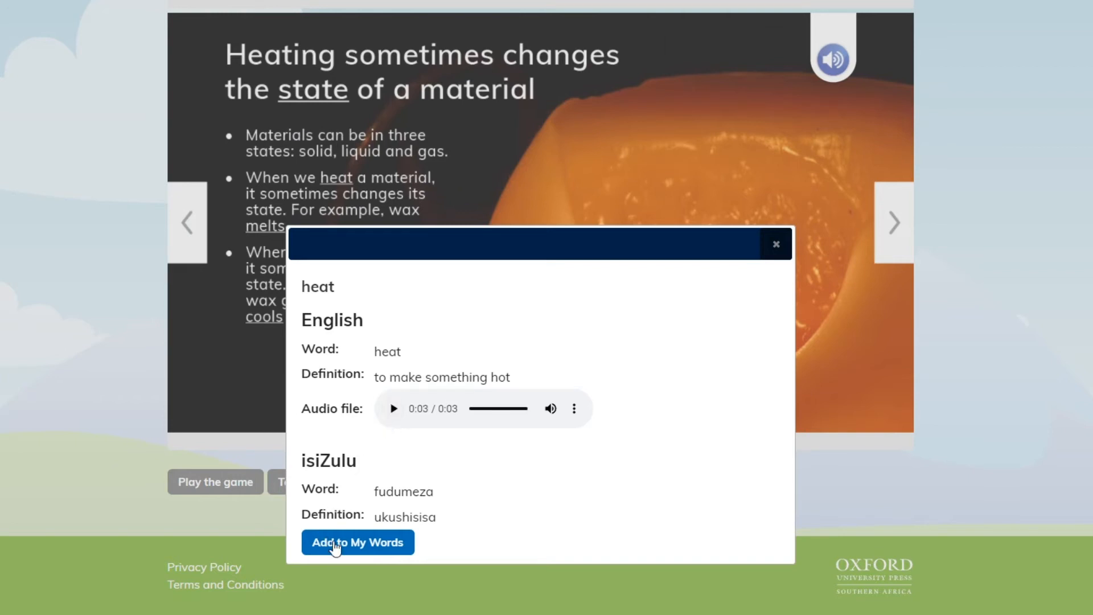
pyautogui.click(358, 542)
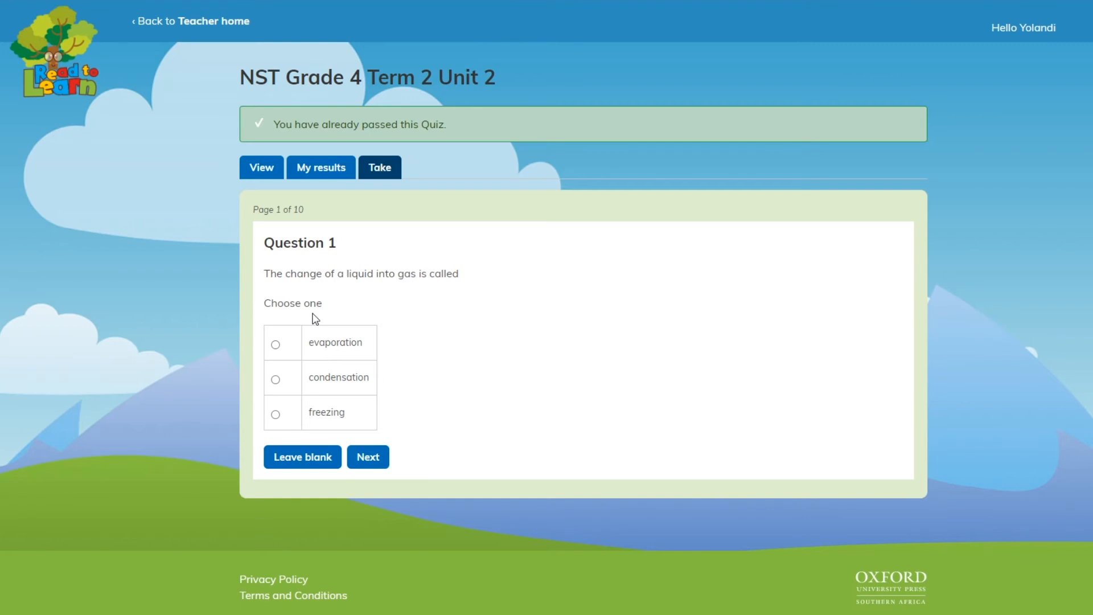
pyautogui.moveTo(299, 378)
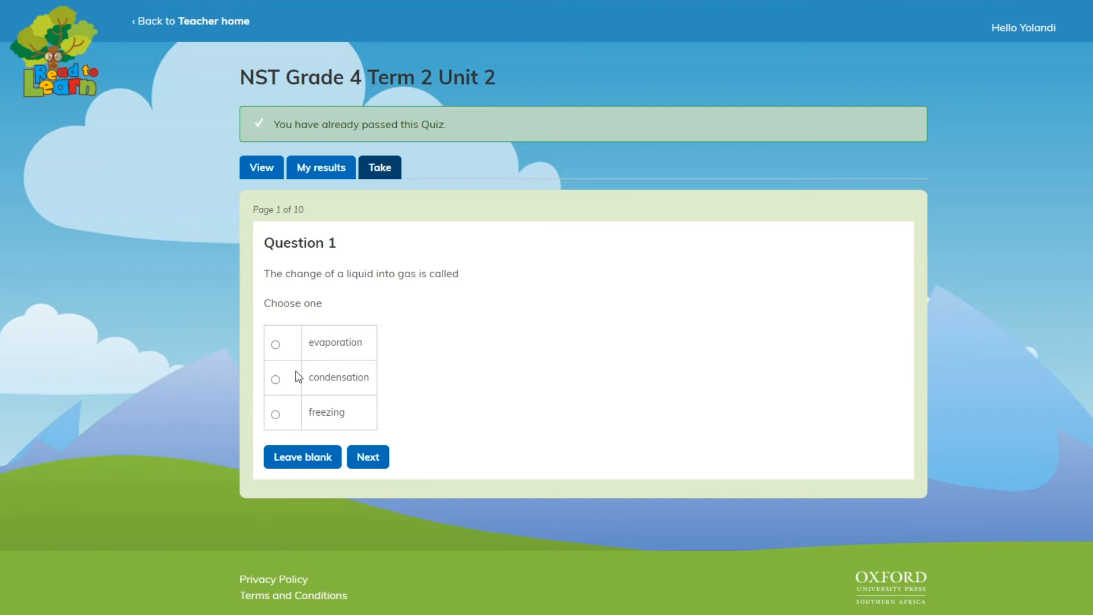
pyautogui.click(213, 21)
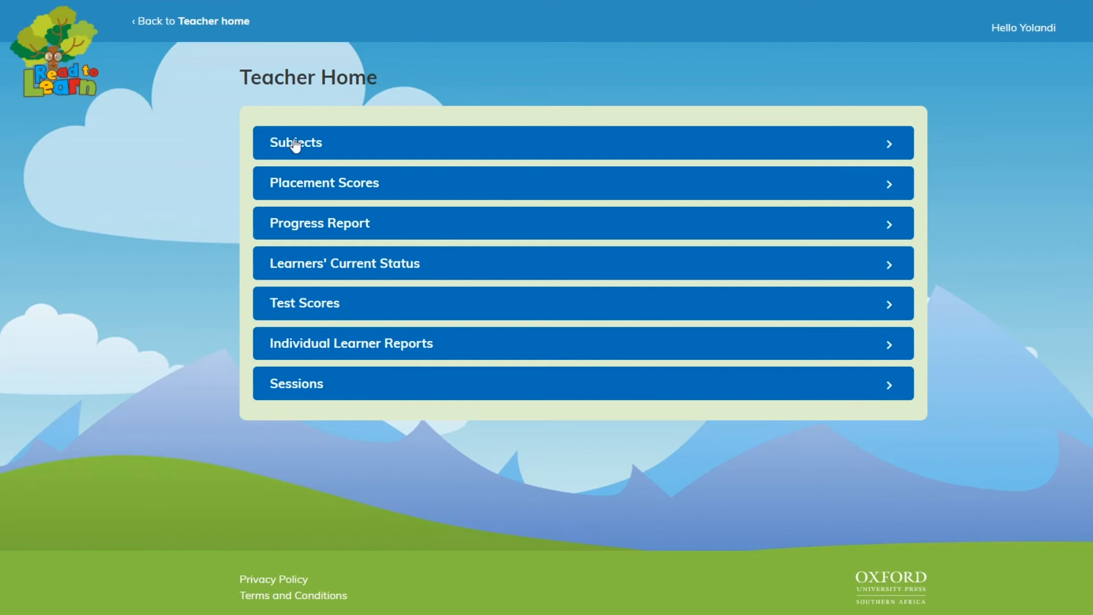